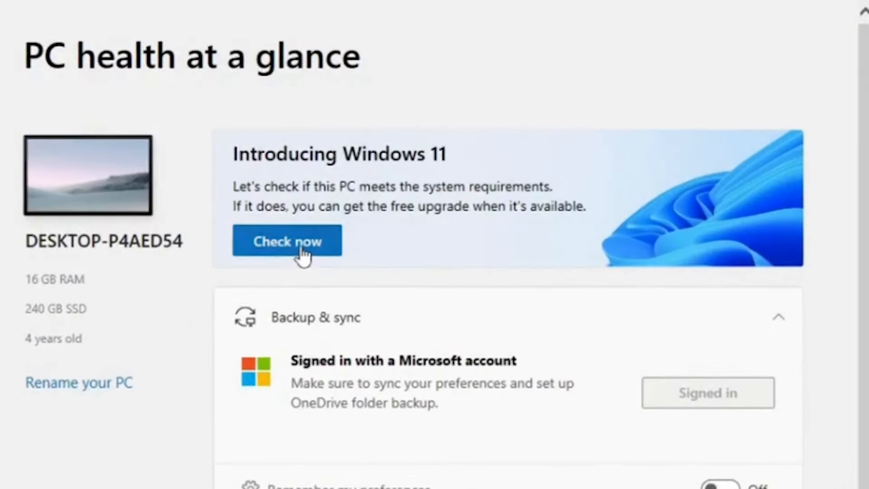
mouse_move(450, 253)
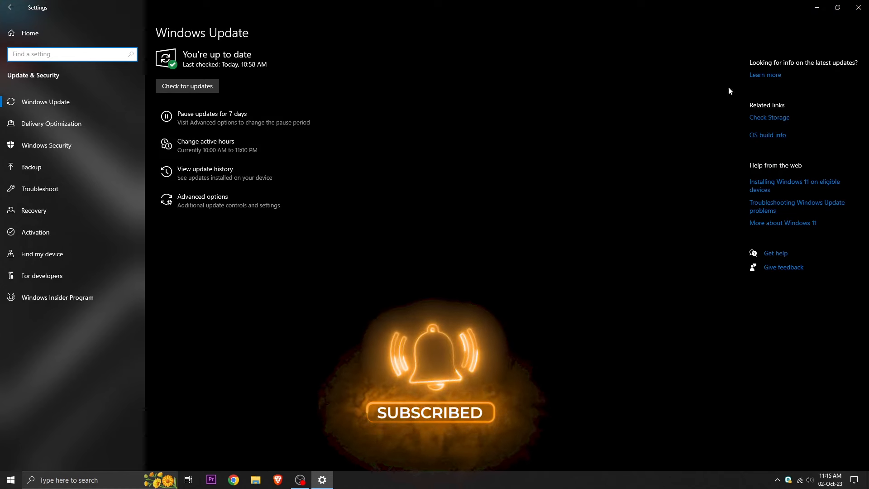
mouse_move(584, 265)
type("p")
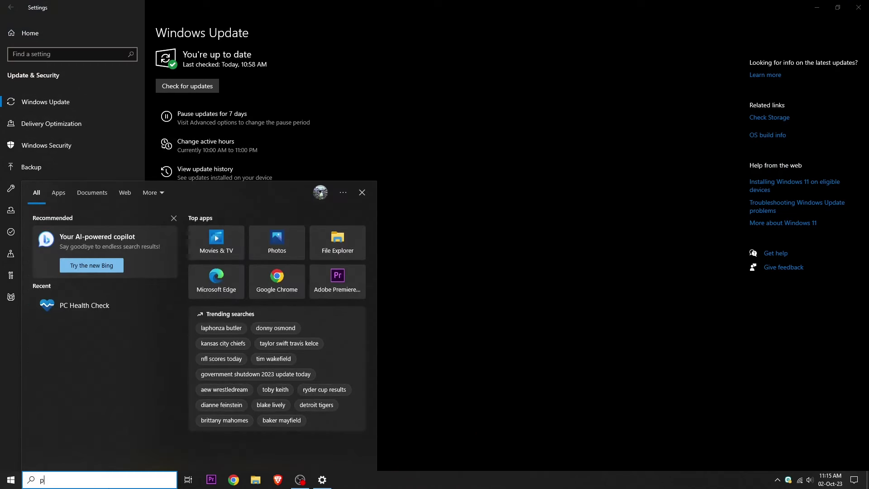
Launch PC Health Check from search and run the Windows 11 check, which reports TPM 2.0 not detected.
type("c")
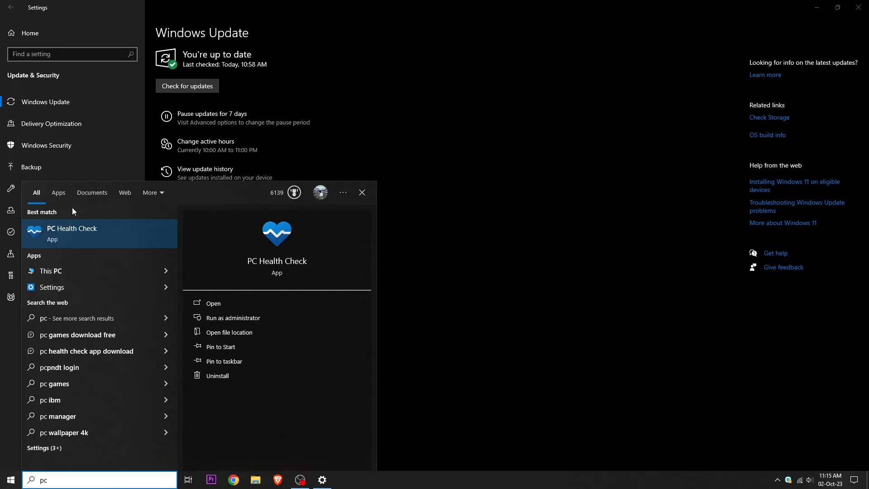
left_click(212, 303)
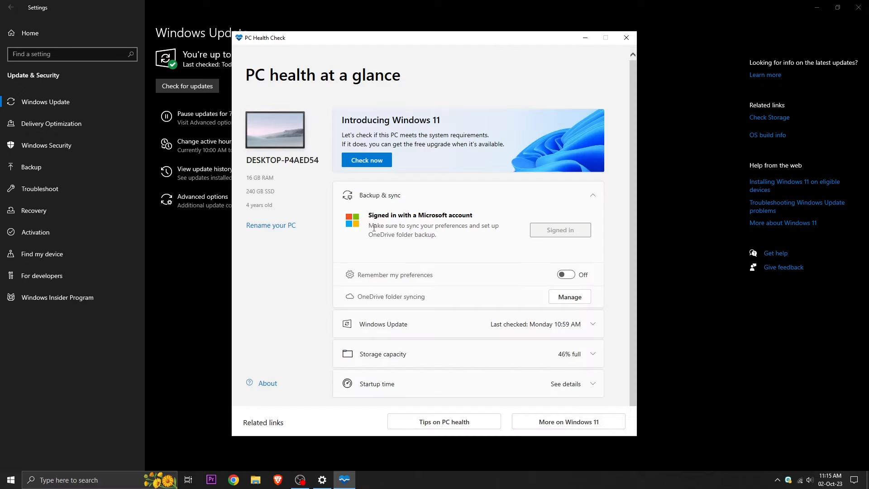
left_click(366, 159)
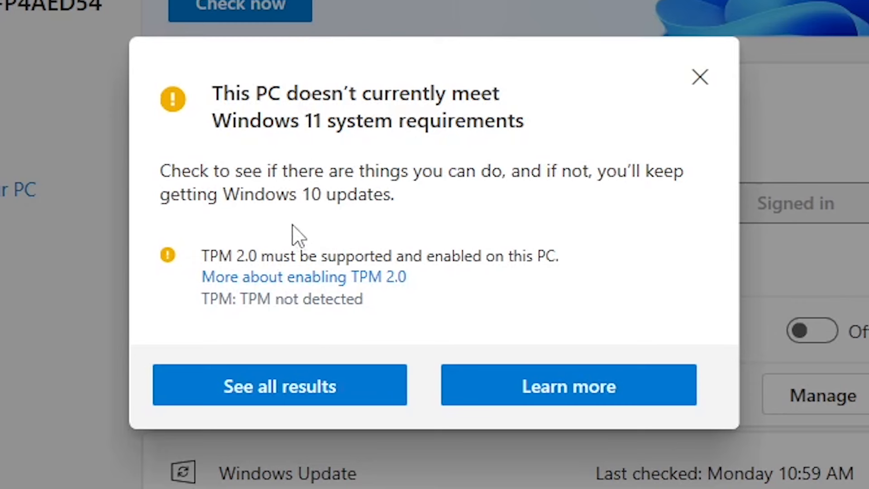
mouse_move(305, 199)
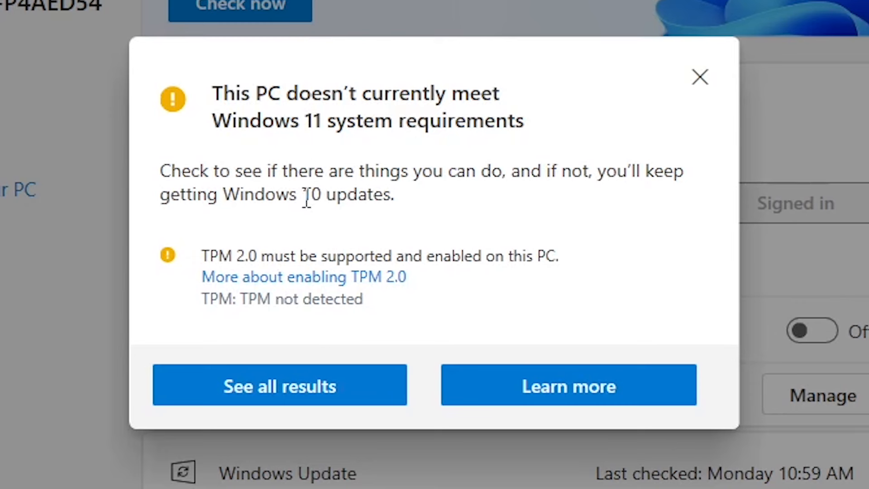
mouse_move(342, 421)
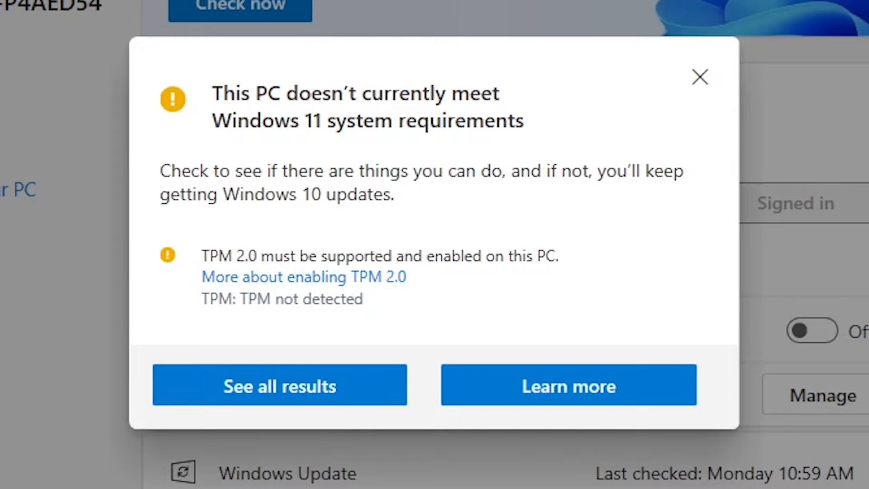
left_click(700, 77)
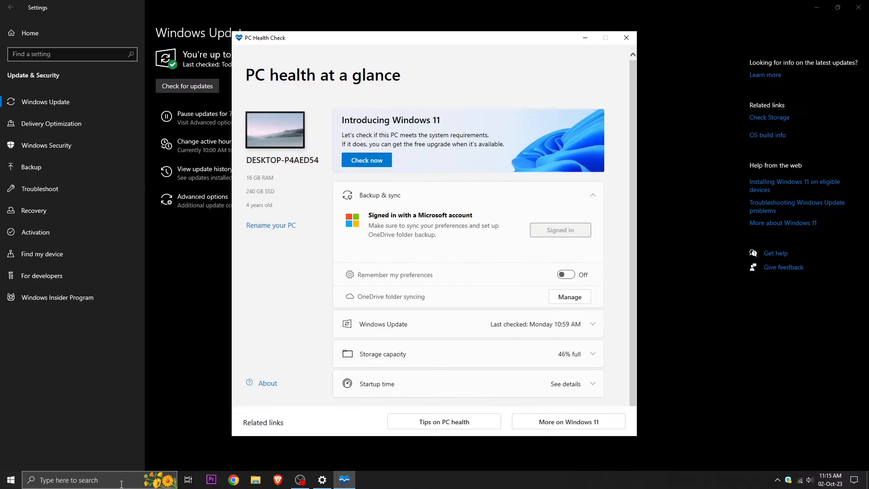
mouse_move(367, 160)
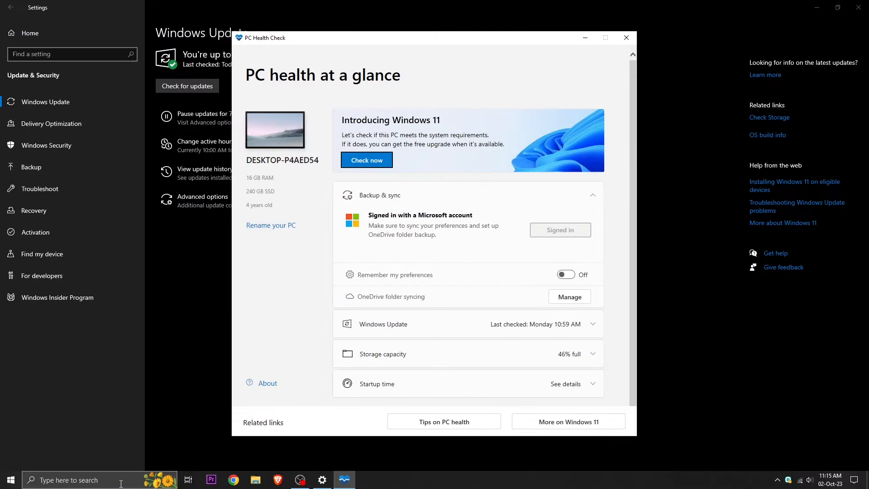
Run tpm.msc from the Run box to view the TPM management console.
key("Win+r")
type("tpm")
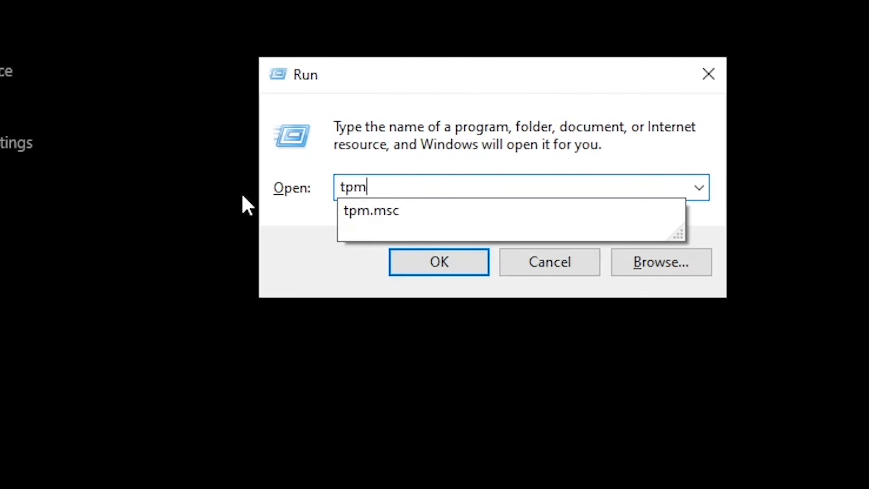
left_click(438, 261)
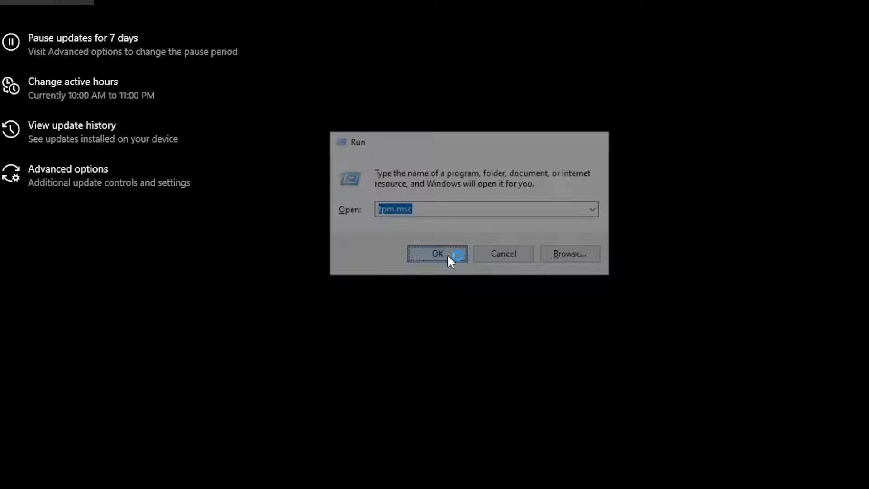
left_click(437, 253)
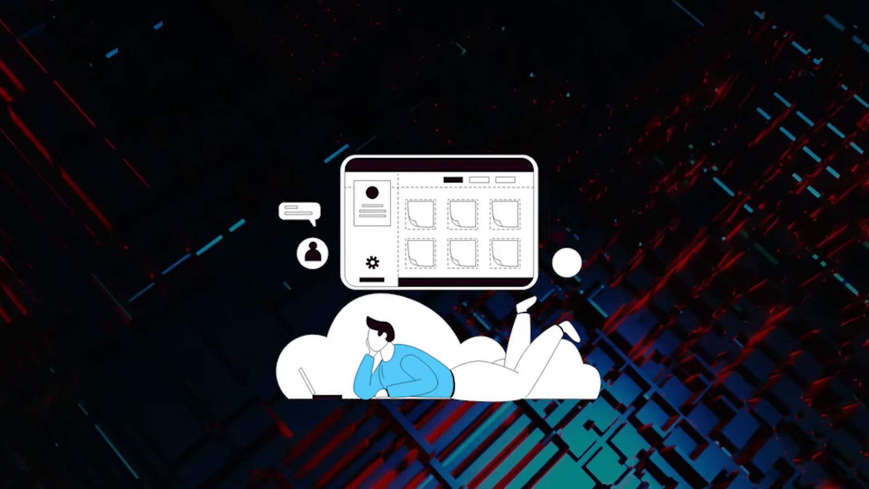
Restart the PC from the Start menu's Power options to reach the BIOS setup.
left_click(322, 480)
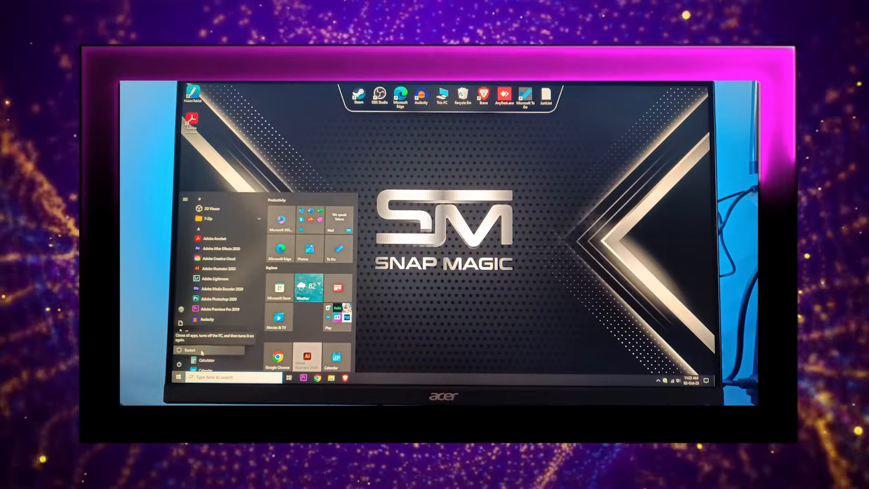
left_click(190, 349)
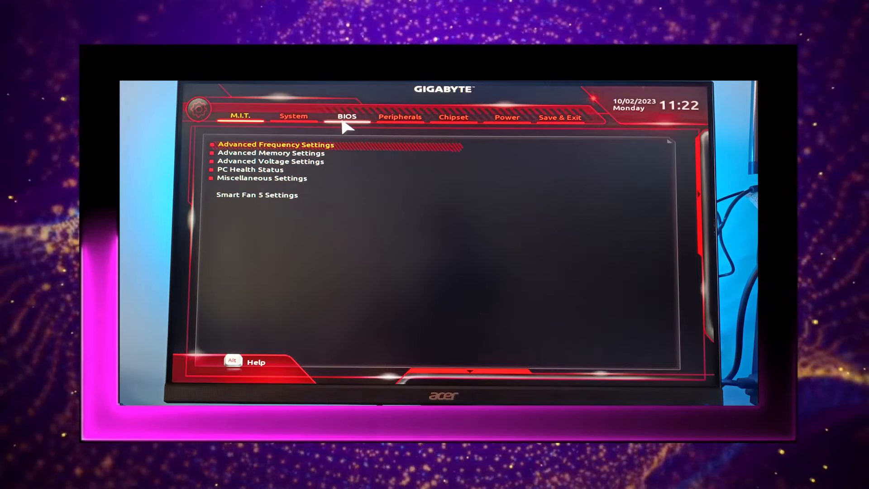
Set Intel Platform Trust Technology (PTT) to Enabled under Peripherals.
left_click(399, 116)
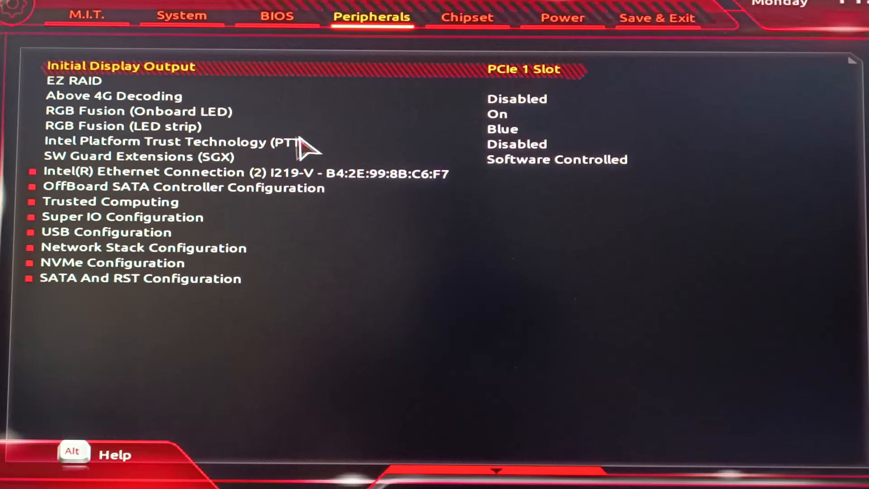
mouse_move(122, 152)
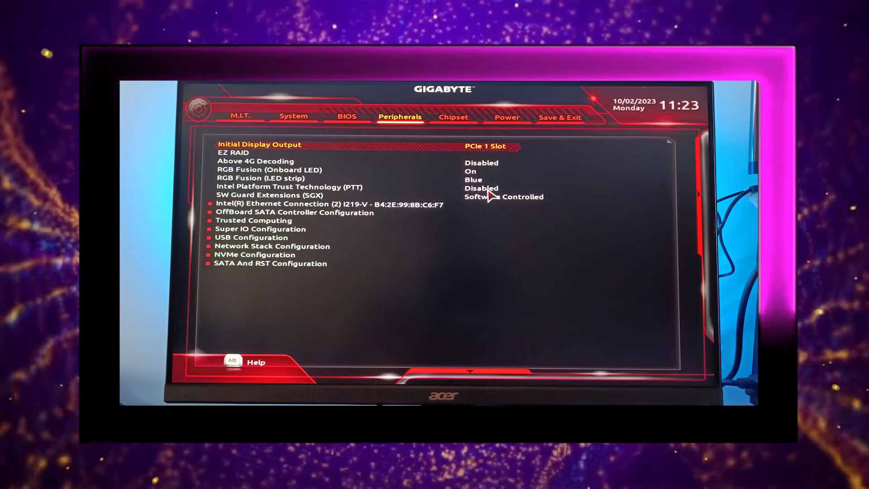
left_click(288, 186)
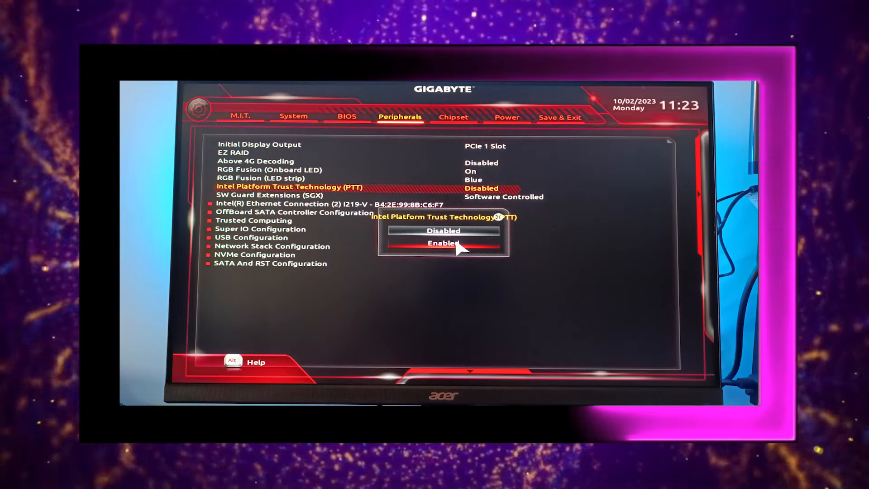
left_click(443, 243)
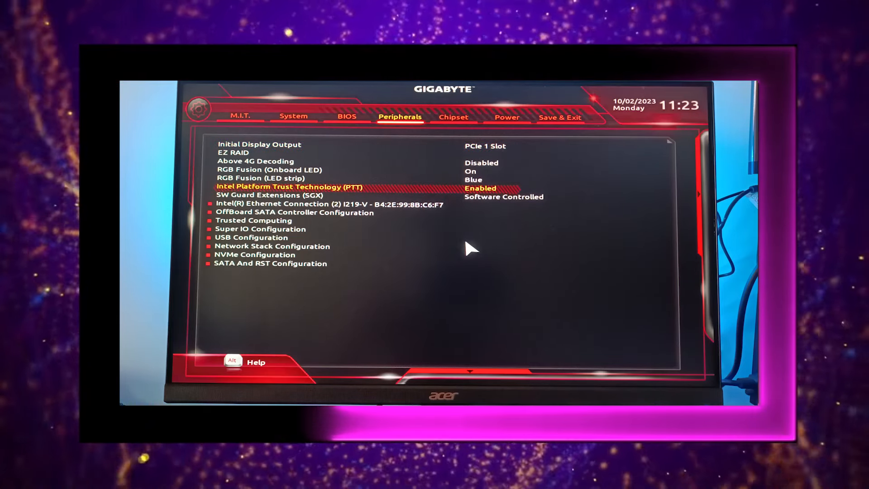
mouse_move(559, 127)
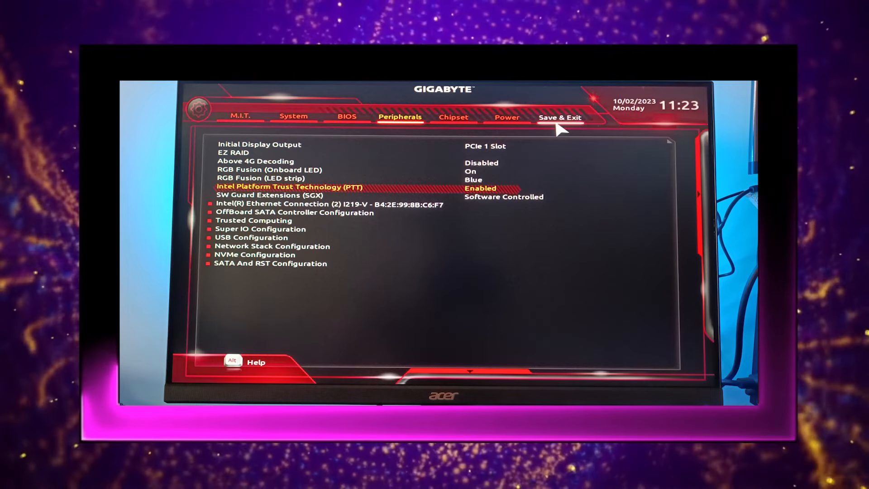
Save the BIOS configuration via Save & Exit Setup and confirm the reset into Windows.
left_click(560, 117)
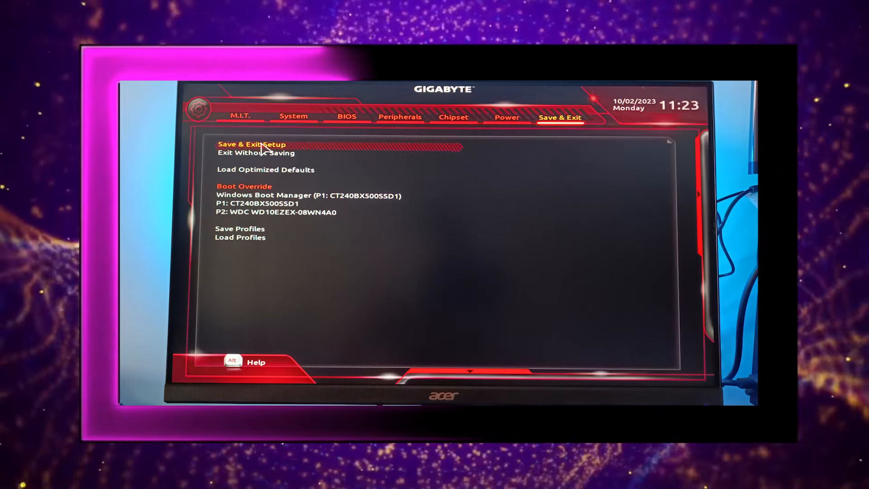
left_click(252, 144)
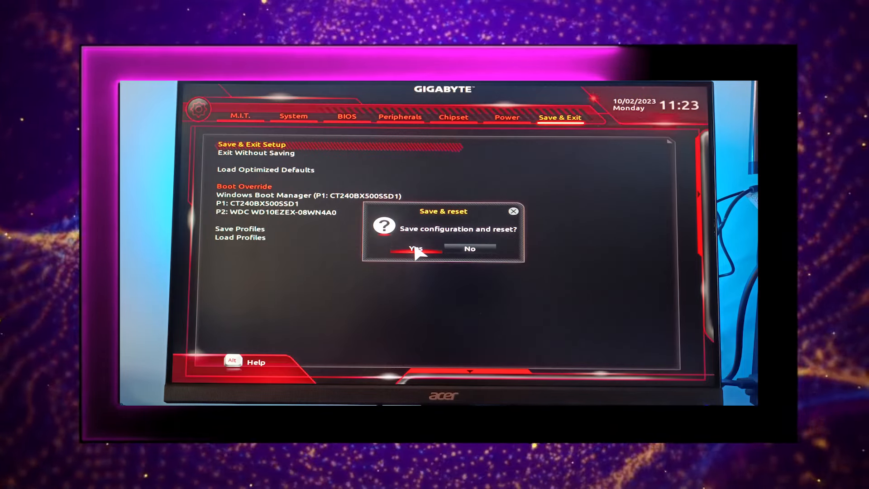
left_click(415, 248)
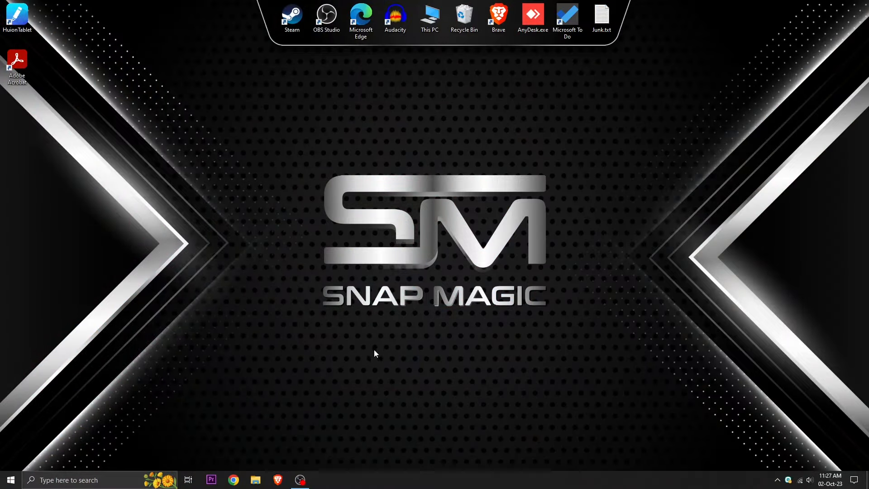
Check Windows Update shows the PC up to date, then relaunch PC Health Check from the taskbar.
left_click(322, 480)
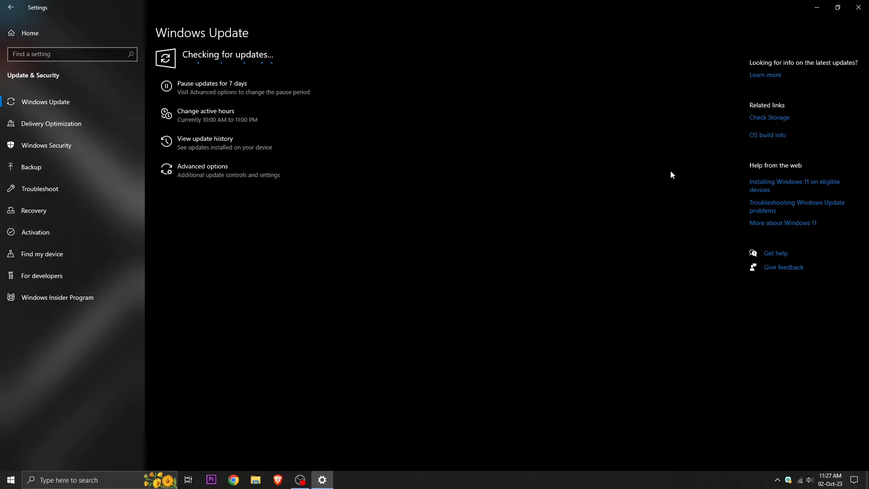
left_click(100, 480)
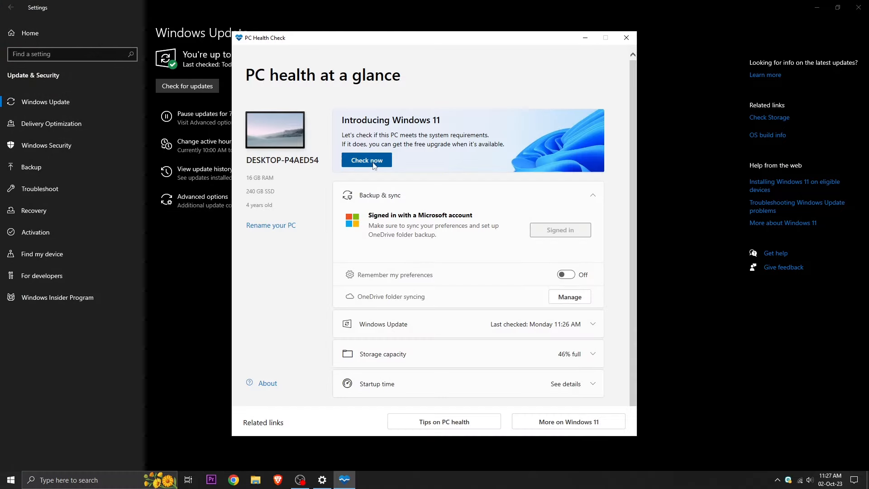
Rerun the check, now reporting 'This PC meets Windows 11 requirements' with a free upgrade offer.
left_click(367, 159)
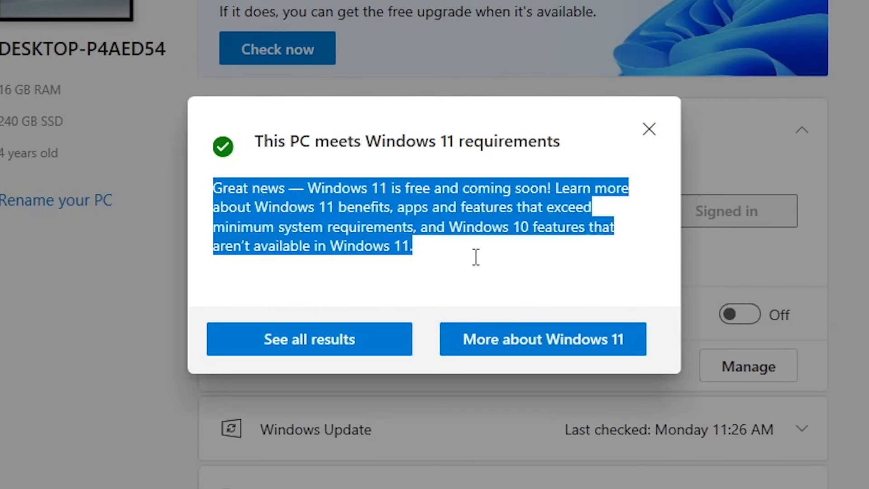
left_click(476, 257)
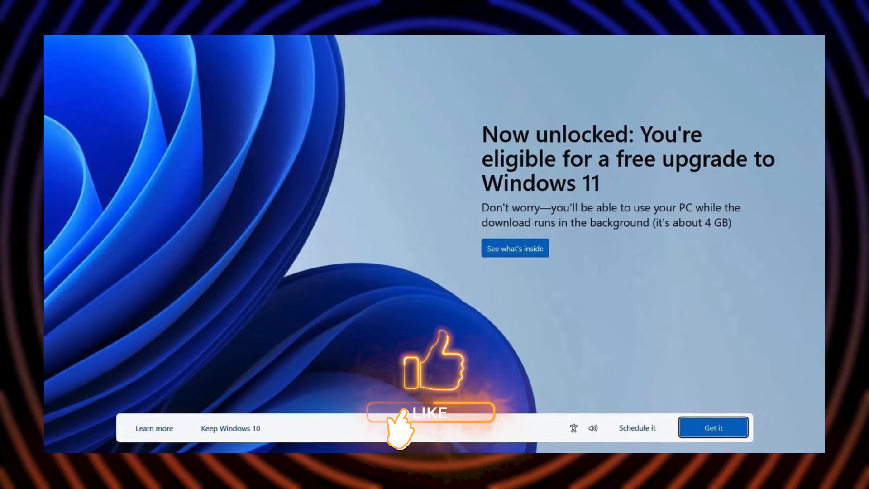
left_click(429, 413)
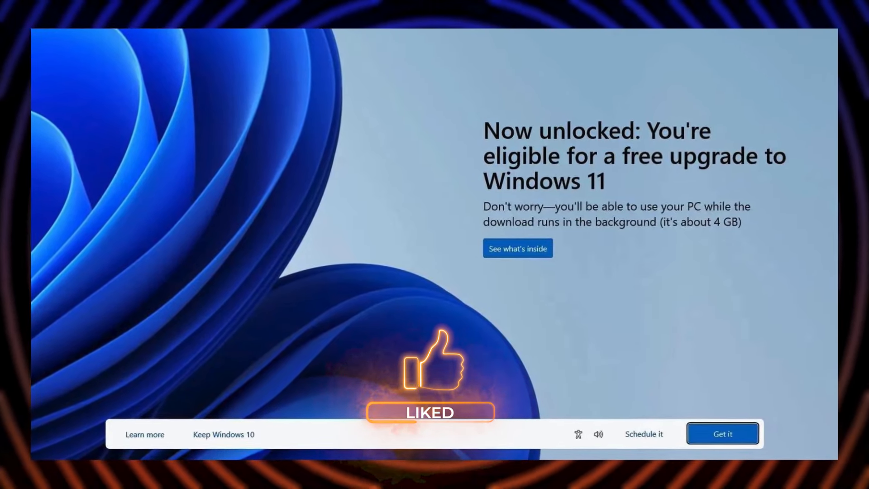